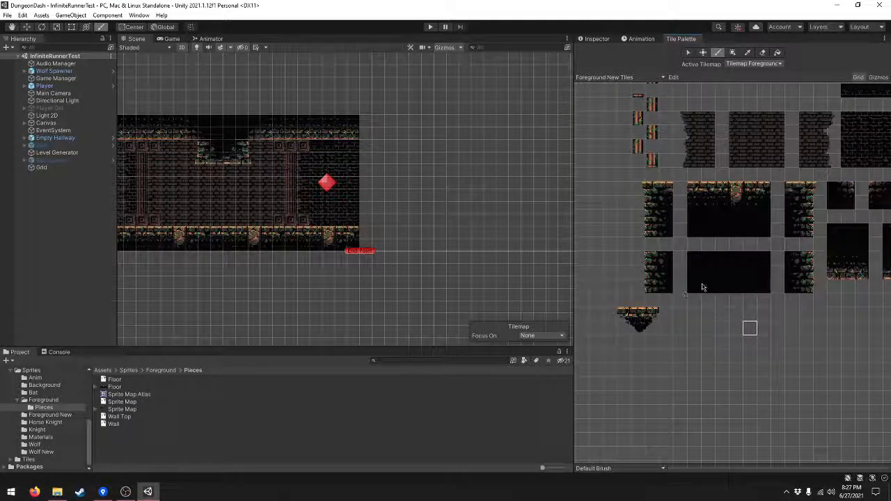
mouse_move(133, 409)
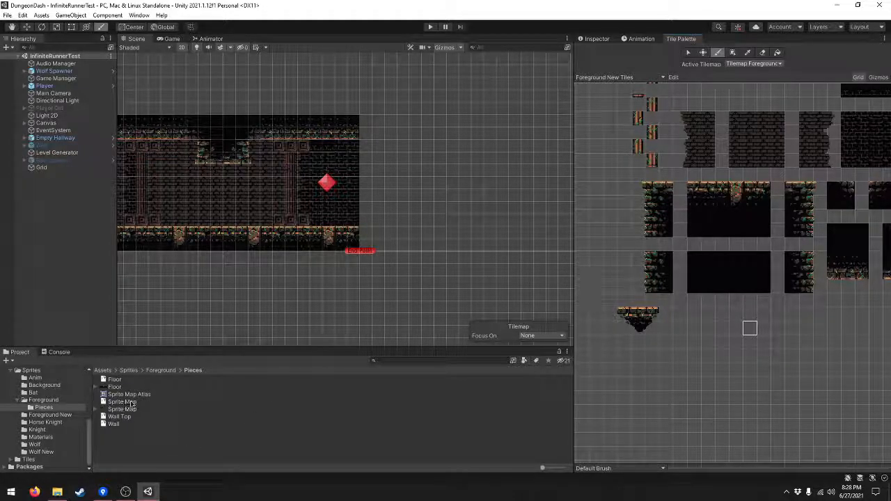
- Draw a cyan smile on the yellow square in Aseprite and export it as Sprite Map.png
click(122, 402)
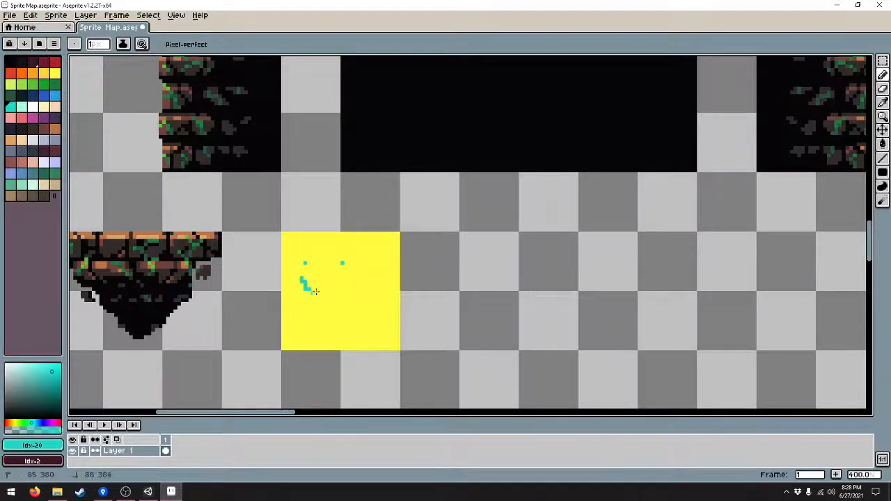
drag(303, 282, 341, 289)
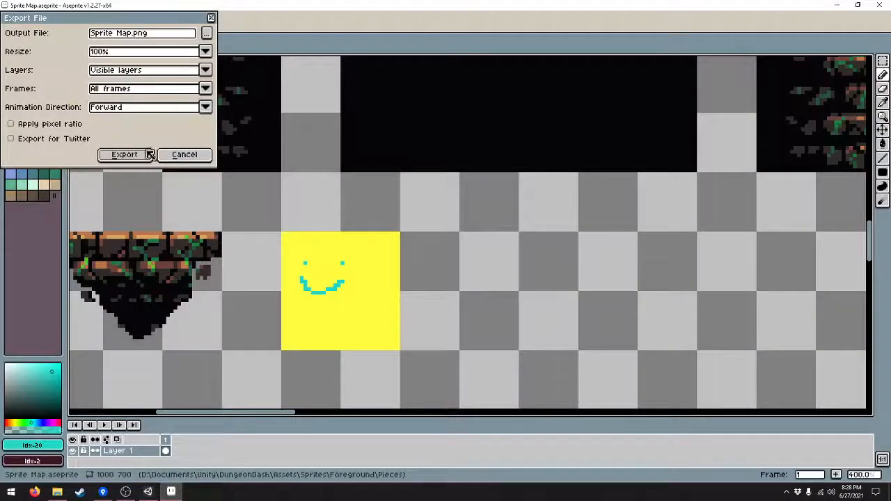
click(124, 154)
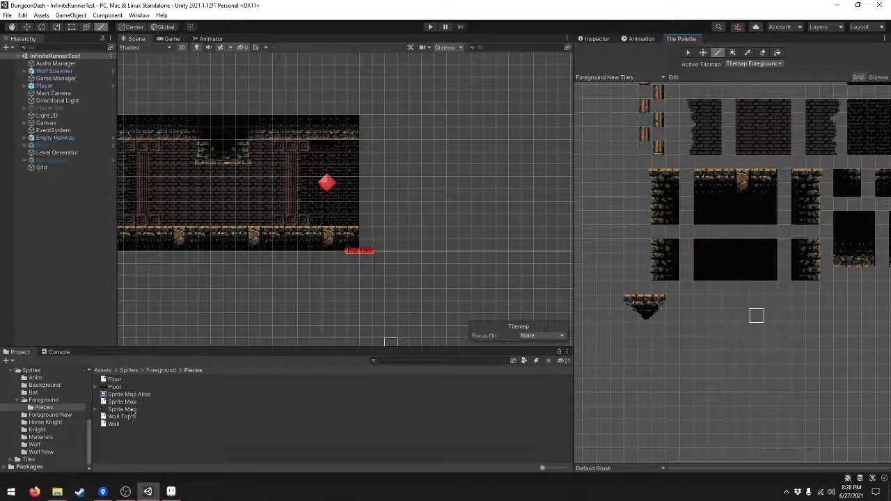
- Slice Sprite Map in the Sprite Editor by 16×16 cell size, Smart method, and apply
click(122, 409)
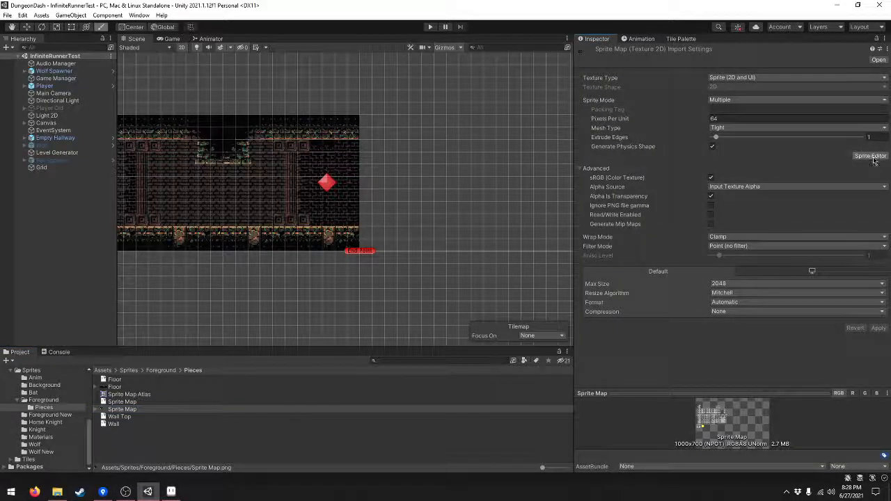
click(871, 156)
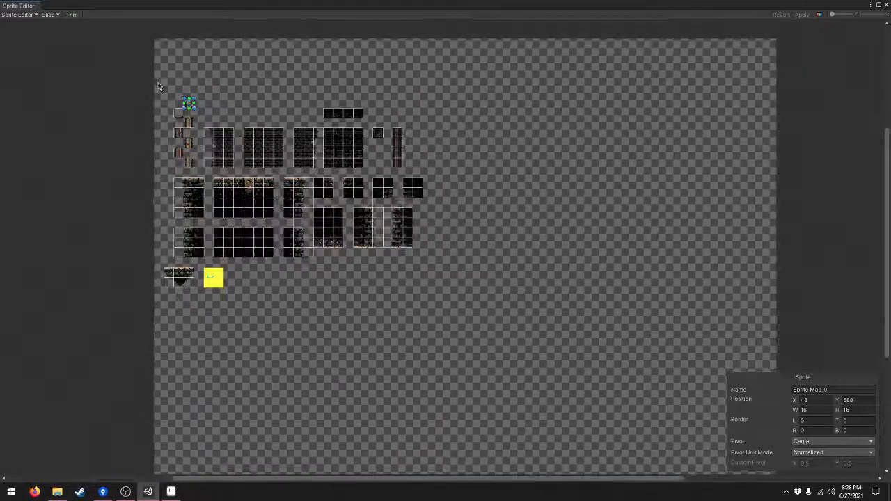
click(49, 15)
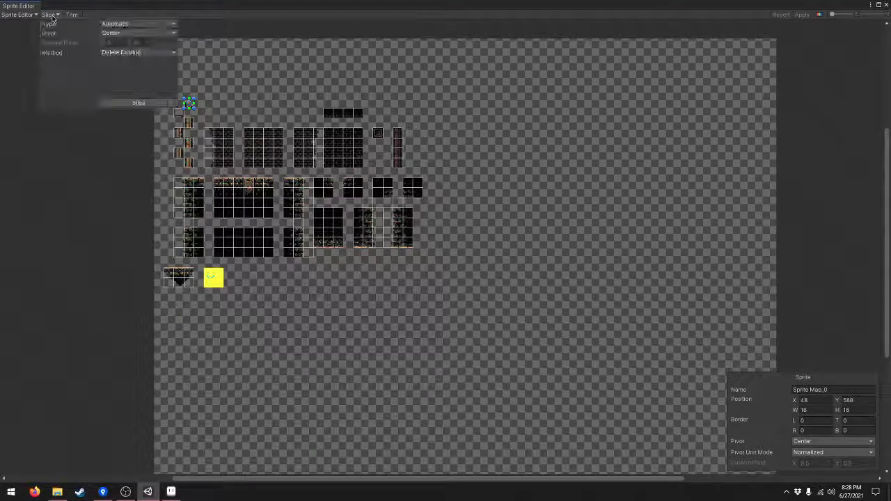
click(136, 25)
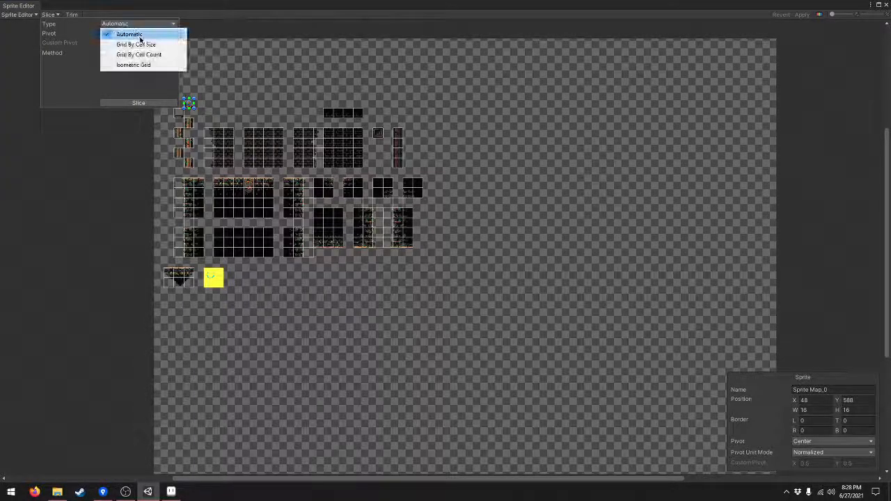
click(137, 44)
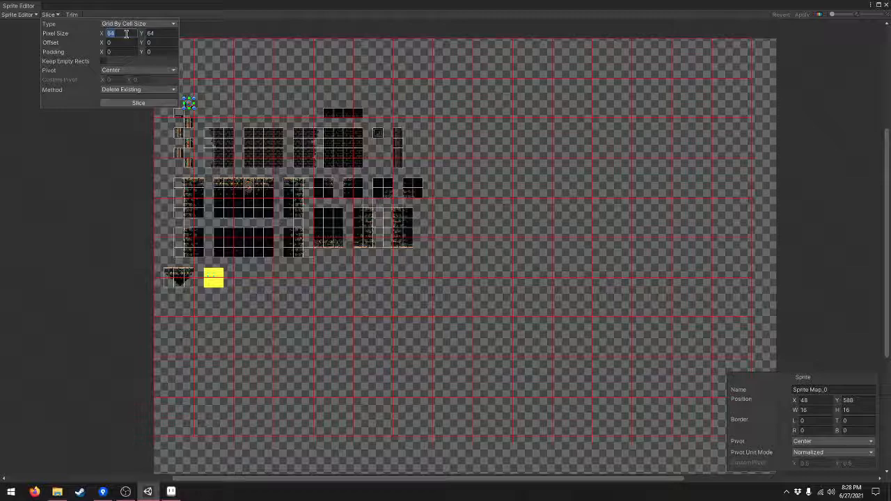
text(16)
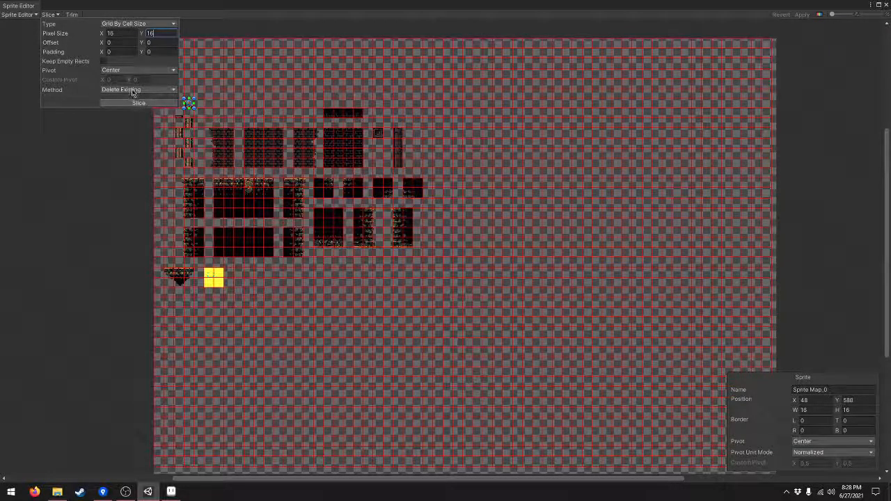
click(138, 89)
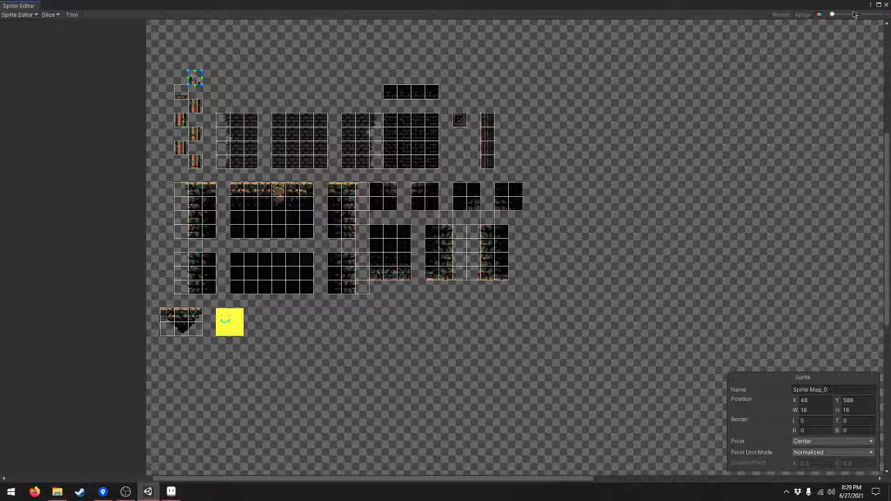
click(49, 15)
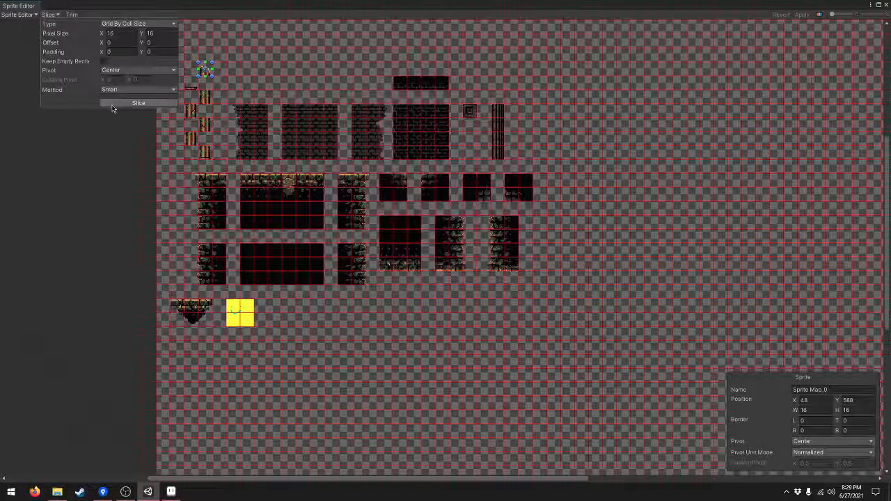
click(138, 103)
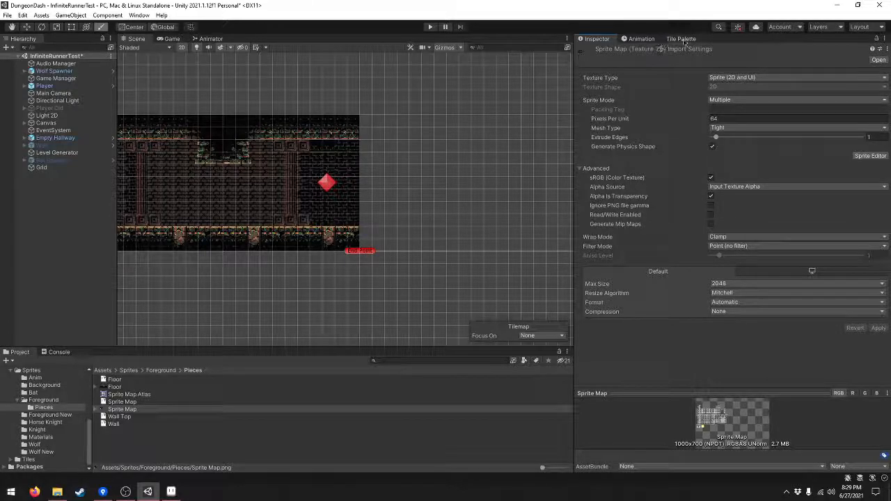
- Drag the sliced yellow smiley sprites from Sprite Map into the Tile Palette
click(682, 38)
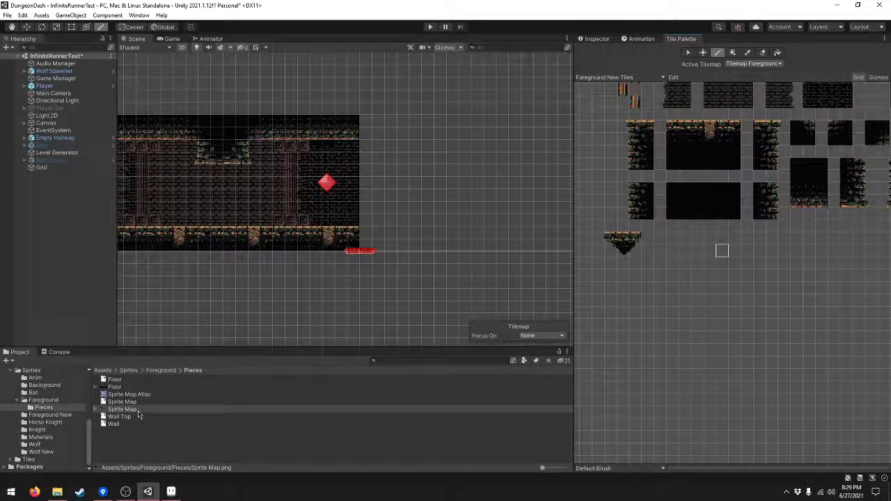
click(122, 409)
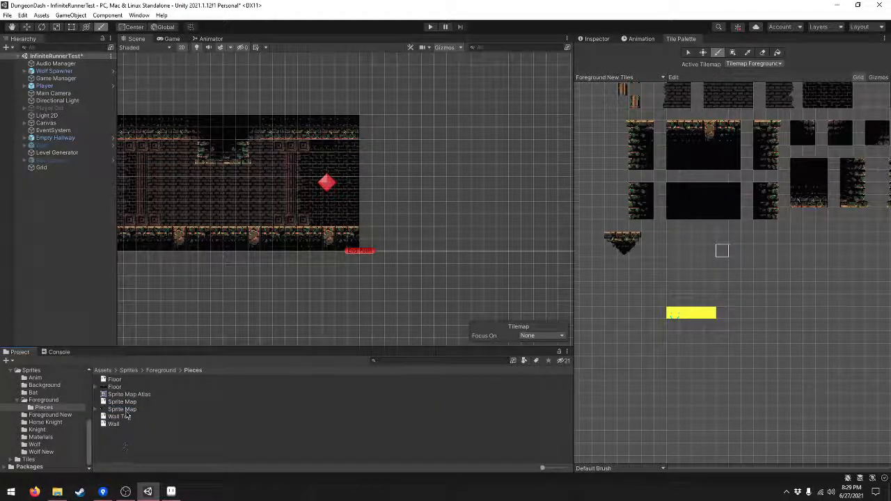
click(122, 408)
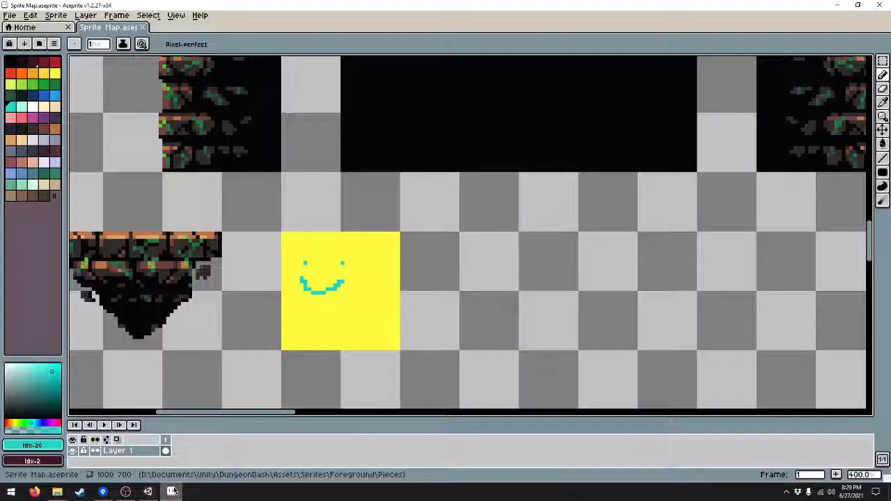
- Switch to Aseprite from the taskbar, leaving the smiley tile showing in Unity's palette
click(172, 491)
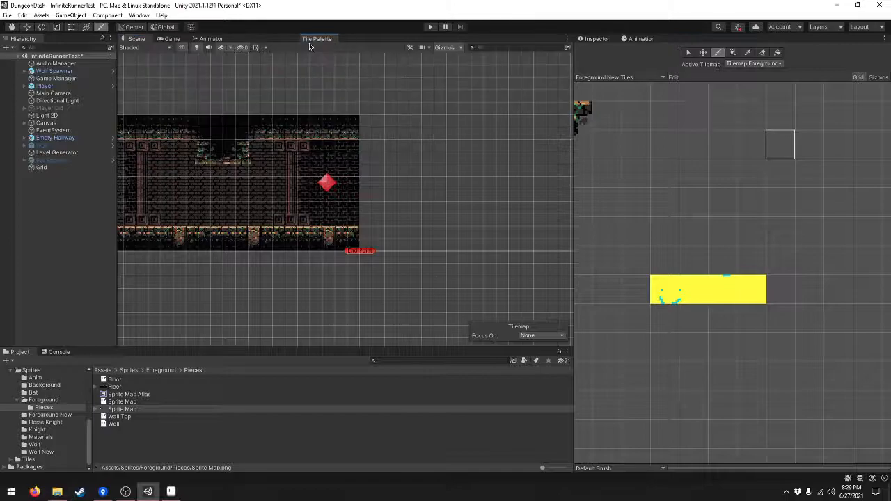
click(122, 409)
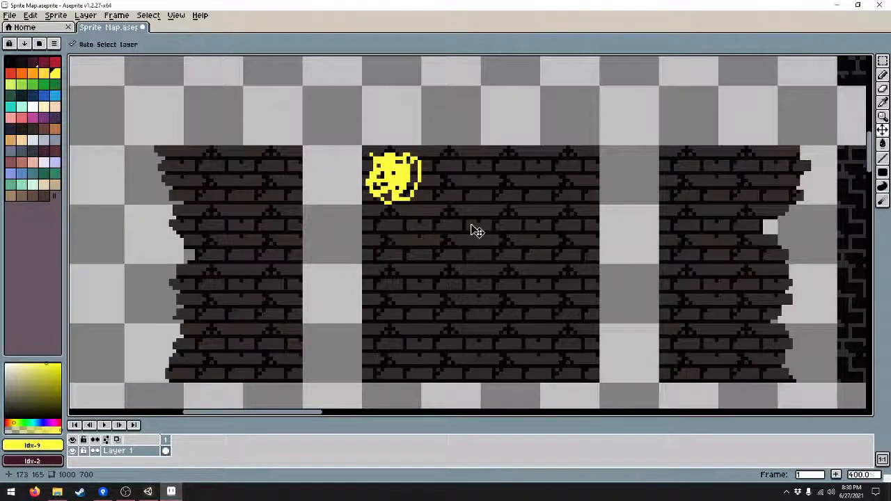
- Export the edited wall-tile sprite map, overwriting the existing Sprite Map.png
click(14, 16)
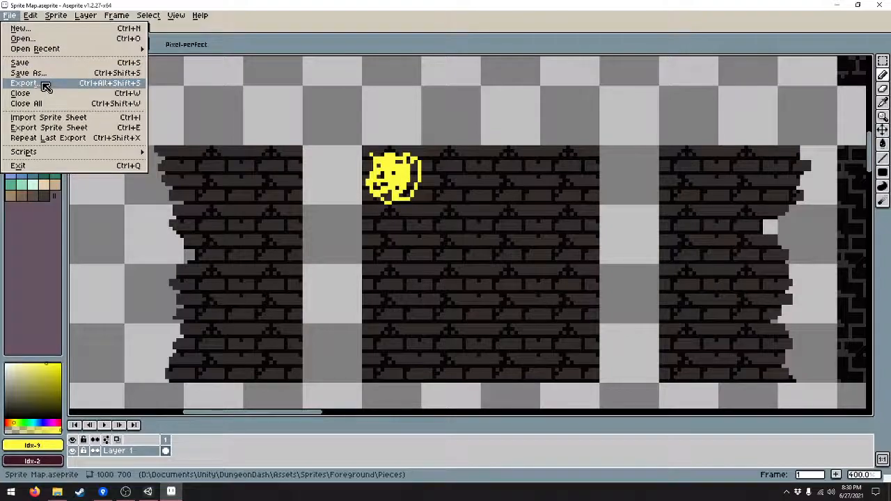
click(26, 83)
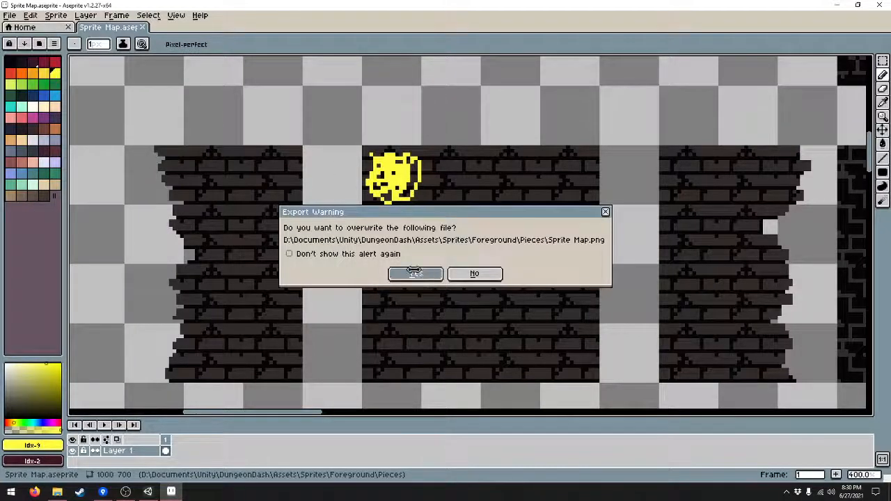
click(415, 274)
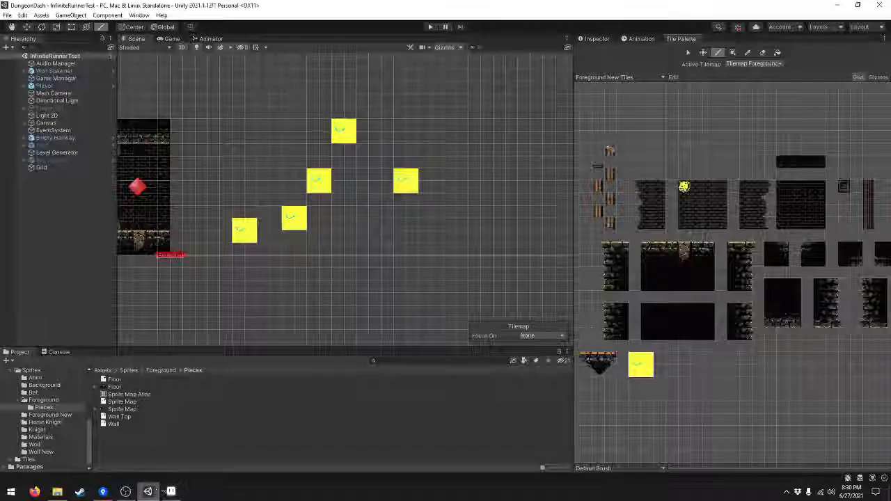